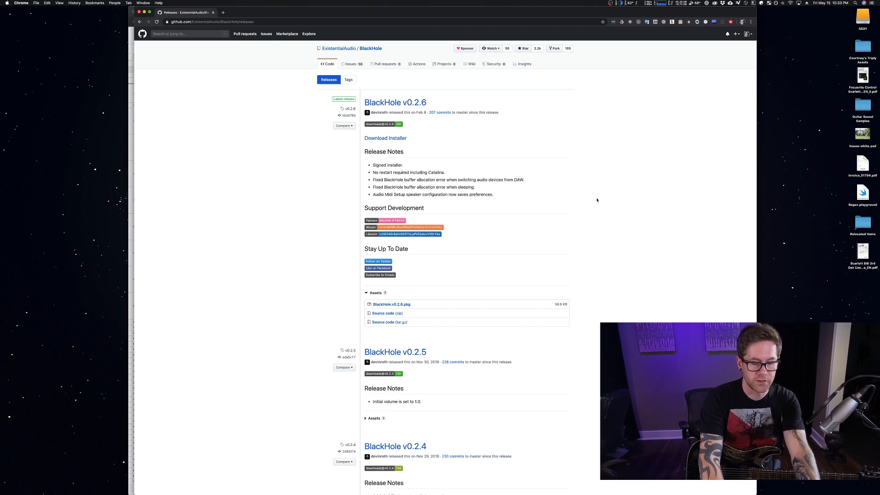
Step: Search Spotlight for 'aui' to launch Audio MIDI Setup
{"action": "key", "text": "cmd+space"}
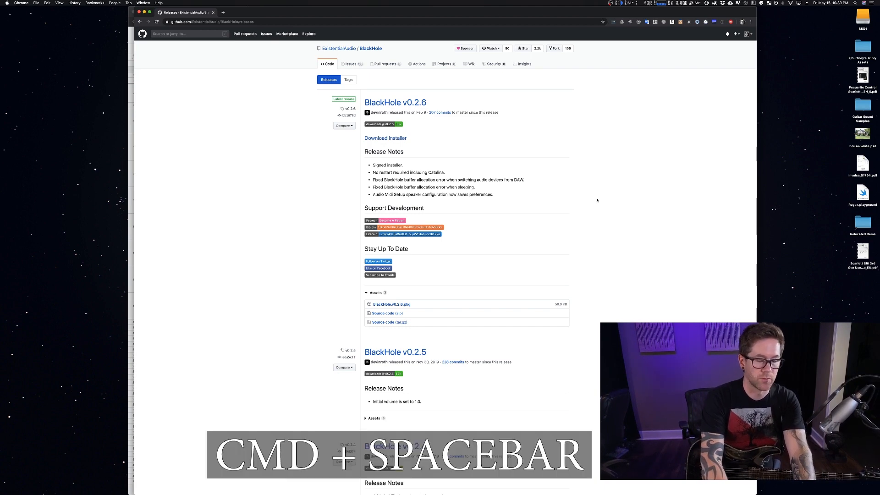
{"action": "key", "text": "cmd+space"}
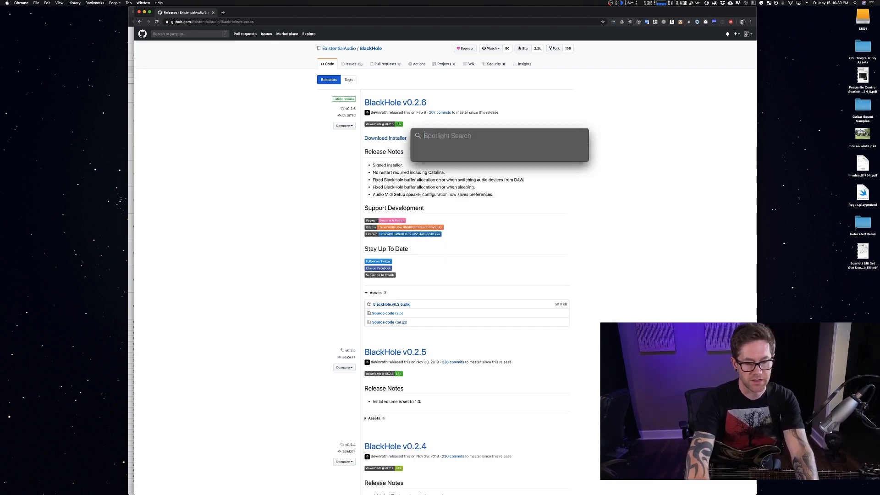
{"action": "type", "text": "aui"}
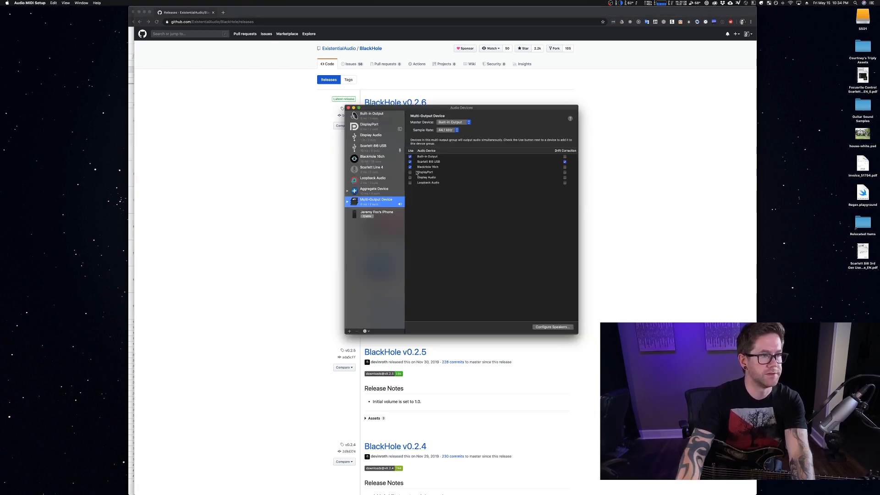
{"action": "left_click", "coordinate": [373, 158]}
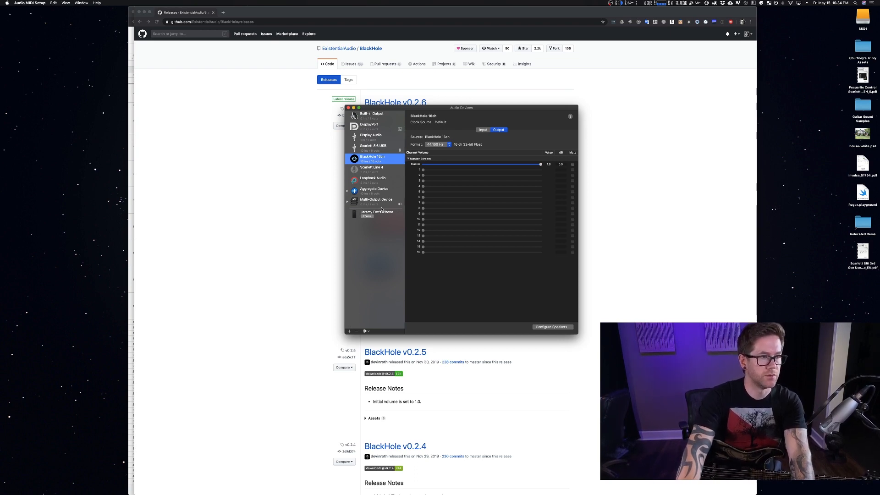
{"action": "left_click", "coordinate": [346, 199]}
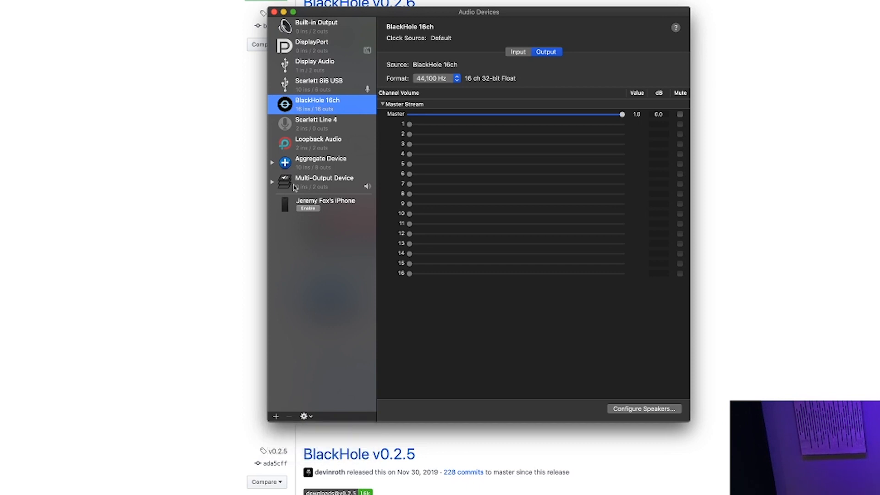
{"action": "left_click", "coordinate": [324, 181]}
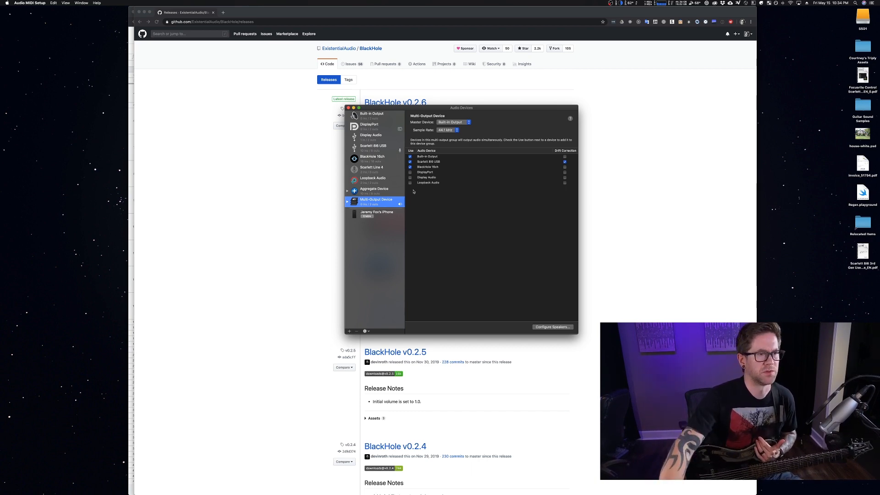
{"action": "mouse_move", "coordinate": [366, 223]}
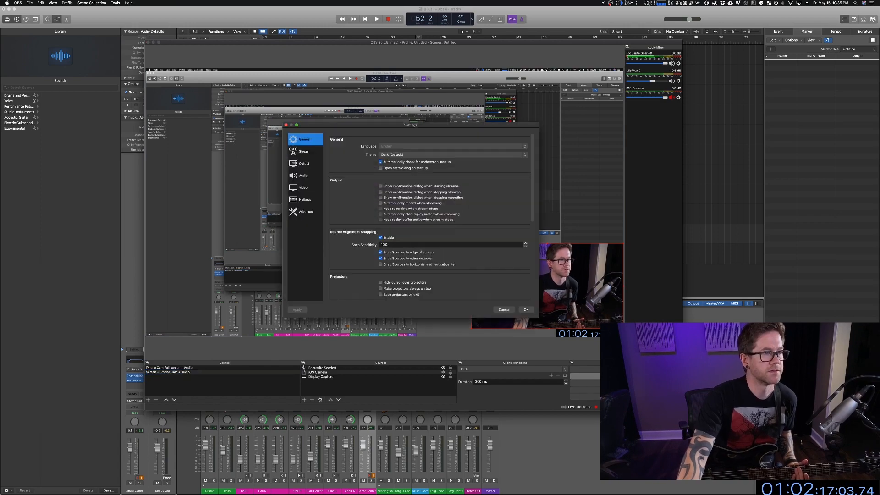
Step: Show OBS audio settings where Mic/Auxiliary Audio 2 is BlackHole 16ch
{"action": "left_click", "coordinate": [302, 175]}
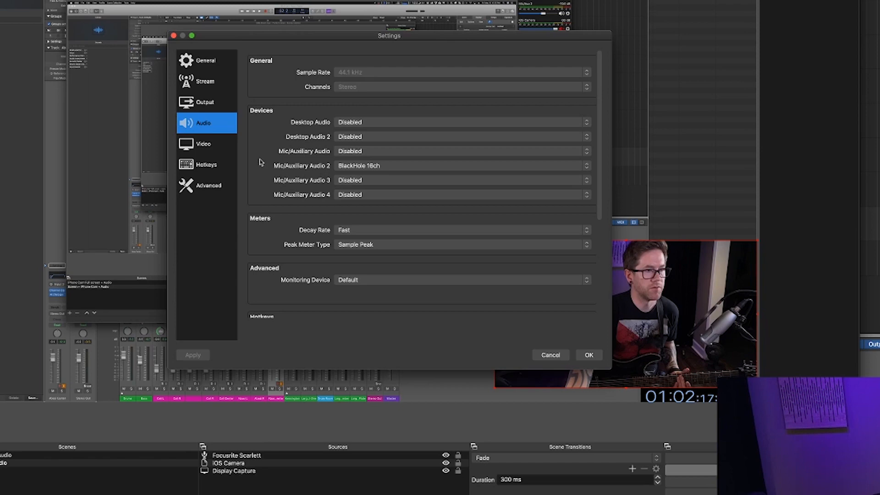
{"action": "mouse_move", "coordinate": [393, 169]}
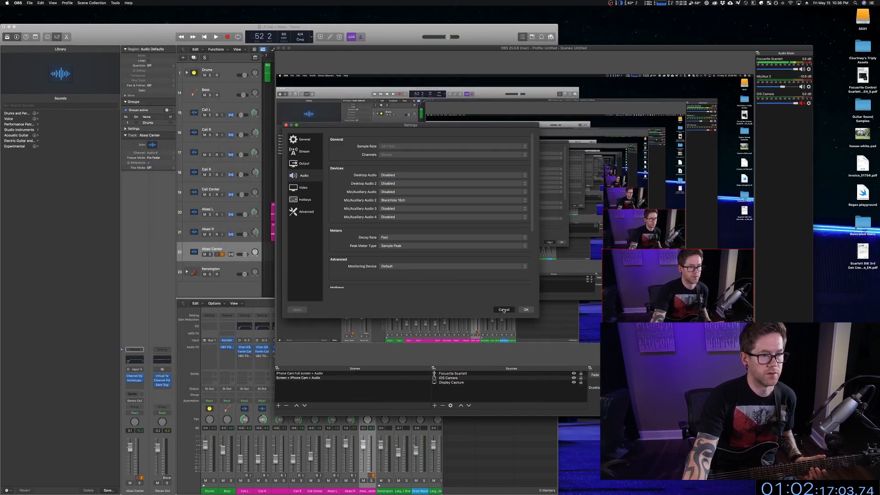
Step: Discard the OBS settings and start playback of the Logic Pro X song session
{"action": "left_click", "coordinate": [503, 309]}
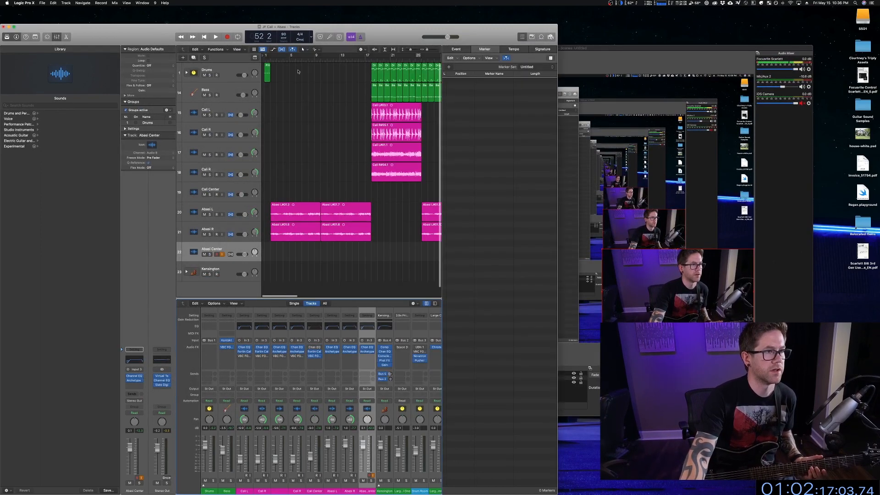
{"action": "left_click", "coordinate": [214, 37]}
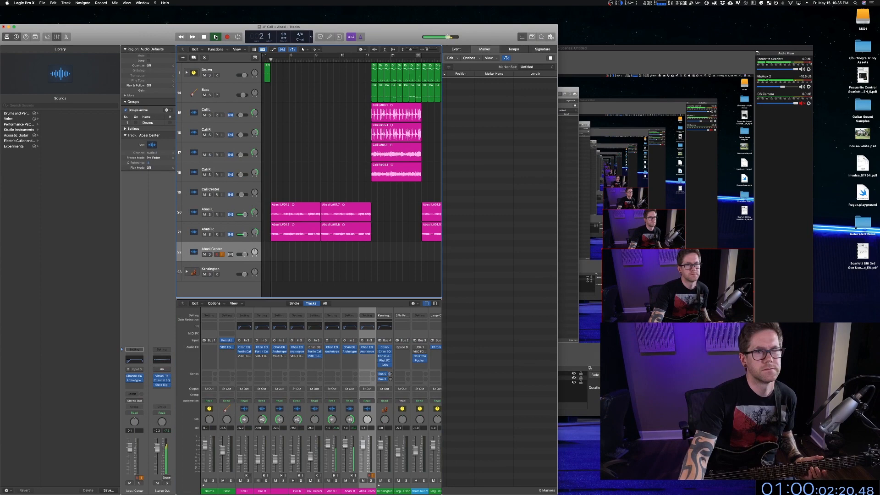
{"action": "left_click", "coordinate": [216, 36]}
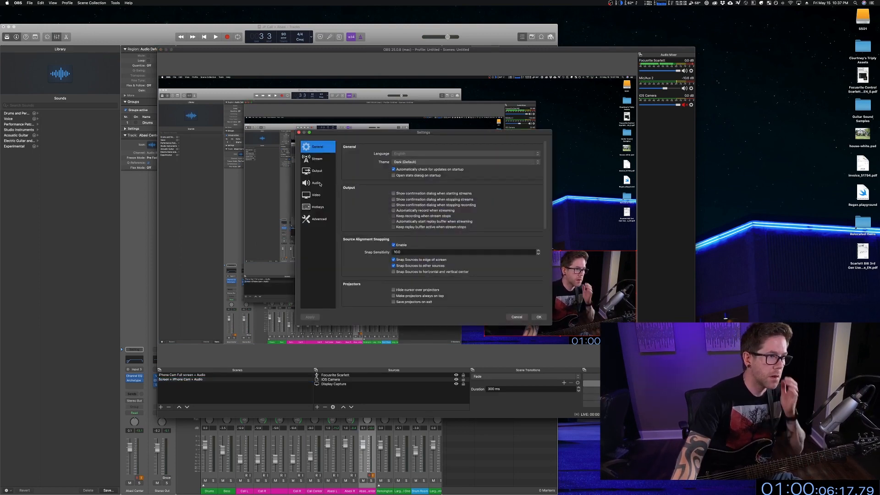
Step: Enable Audio Tracks 1 and 2 for recordings and confirm the output settings
{"action": "left_click", "coordinate": [316, 171]}
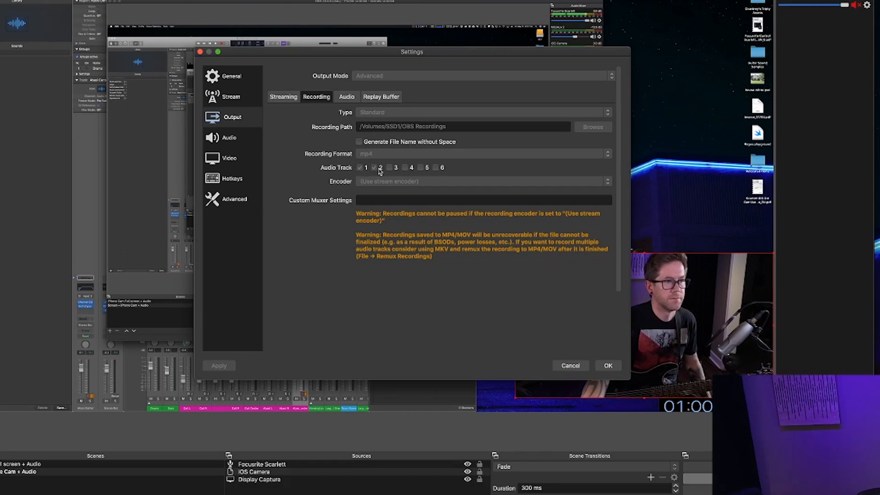
{"action": "left_click", "coordinate": [373, 167]}
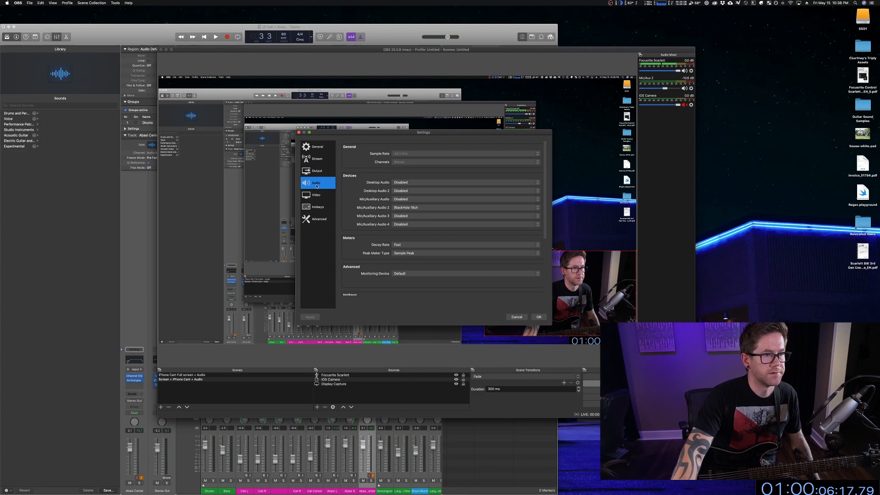
{"action": "left_click", "coordinate": [514, 316]}
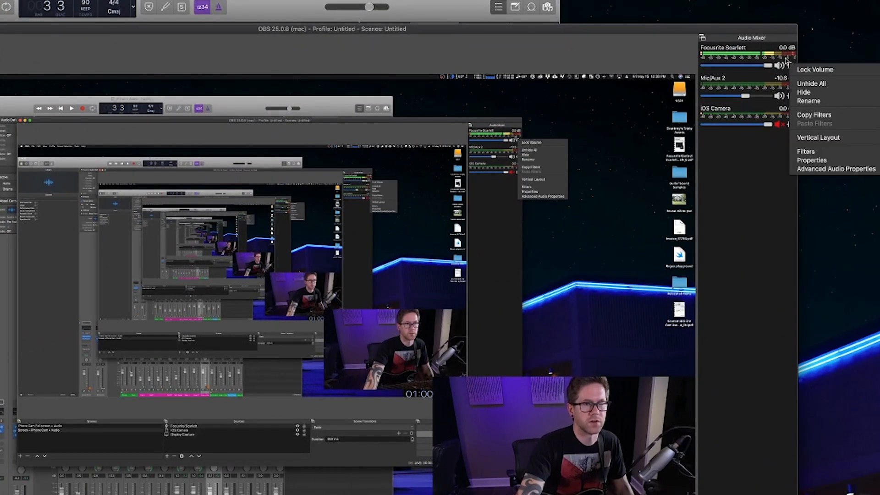
Step: In Advanced Audio Properties, toggle the iOS Camera audio off and back onto track 3
{"action": "left_click", "coordinate": [835, 169]}
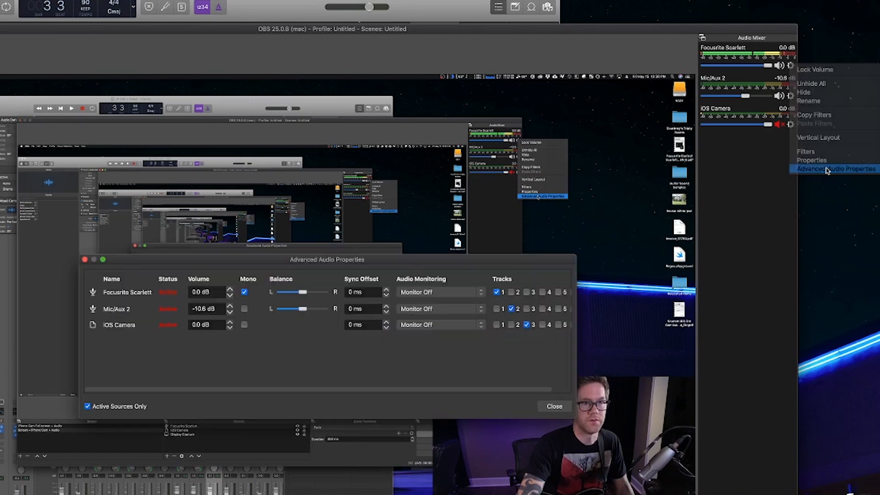
{"action": "left_click", "coordinate": [835, 169]}
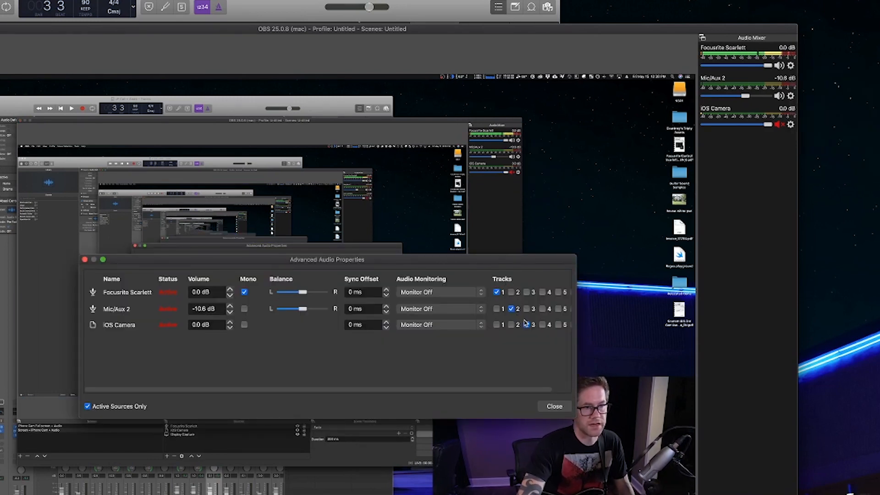
{"action": "left_click", "coordinate": [525, 324]}
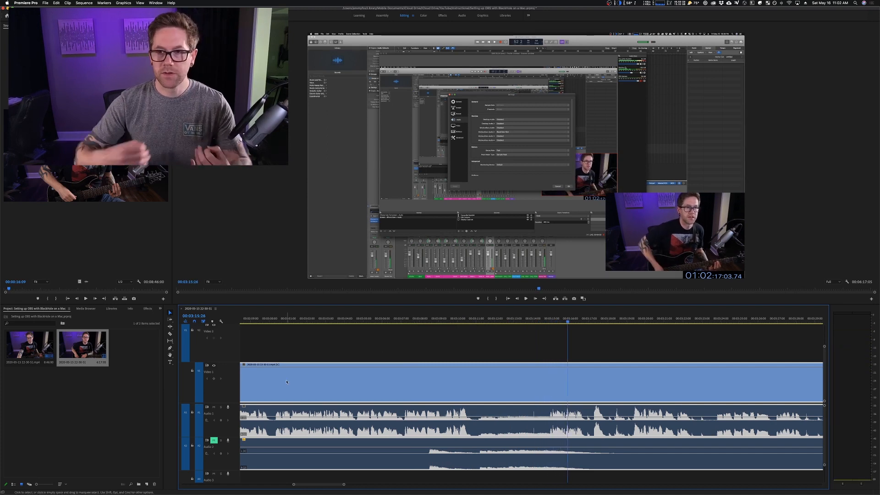
{"action": "mouse_move", "coordinate": [286, 382]}
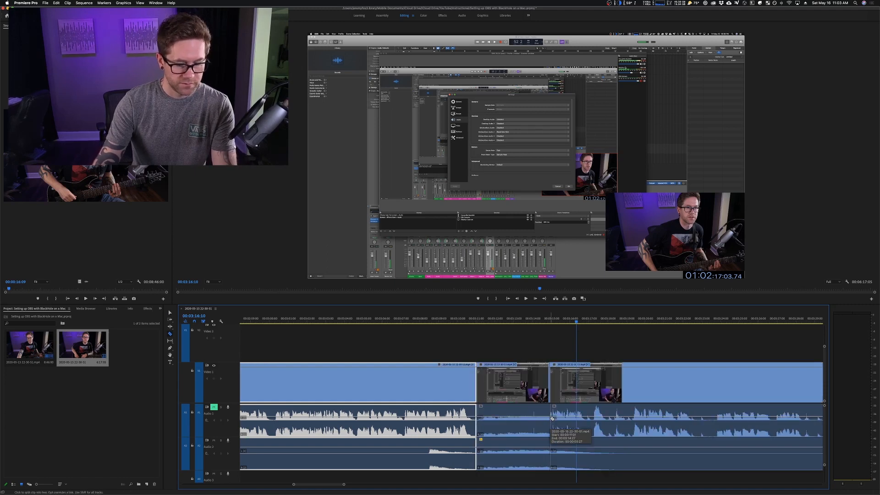
Step: Clear the cut section of the A1 audio clip, leaving a gap
{"action": "right_click", "coordinate": [552, 418]}
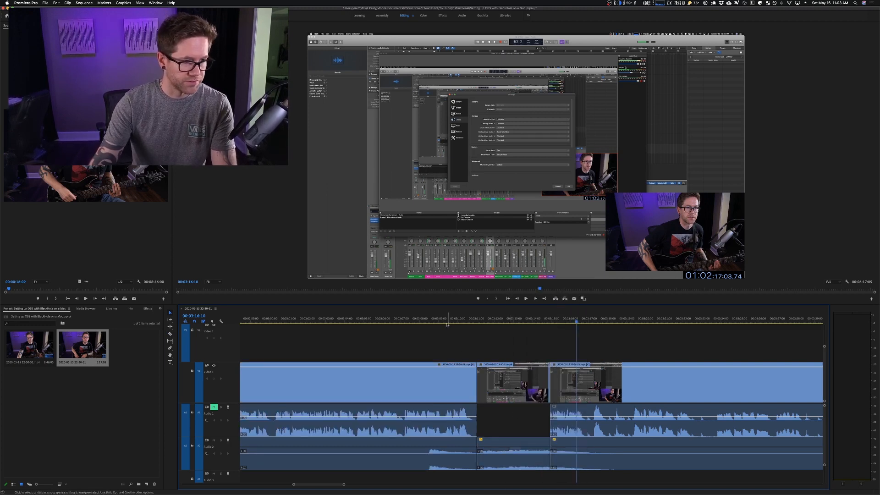
{"action": "left_click", "coordinate": [420, 318]}
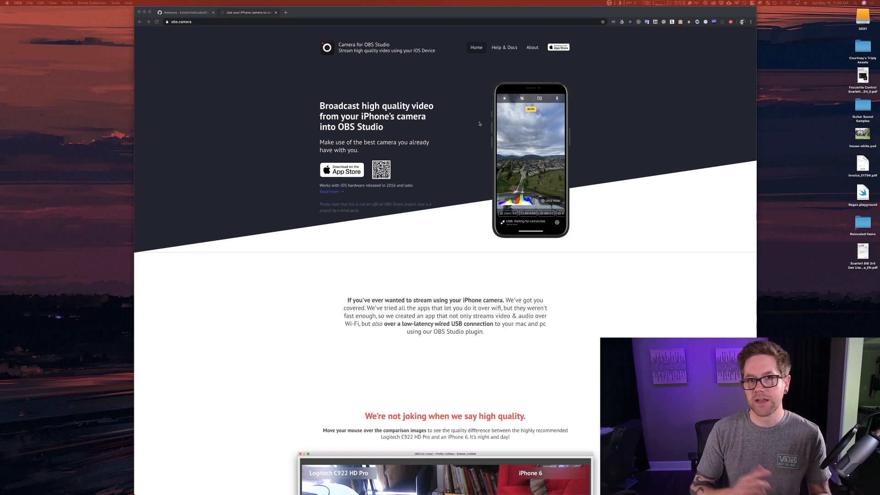
{"action": "mouse_move", "coordinate": [453, 123]}
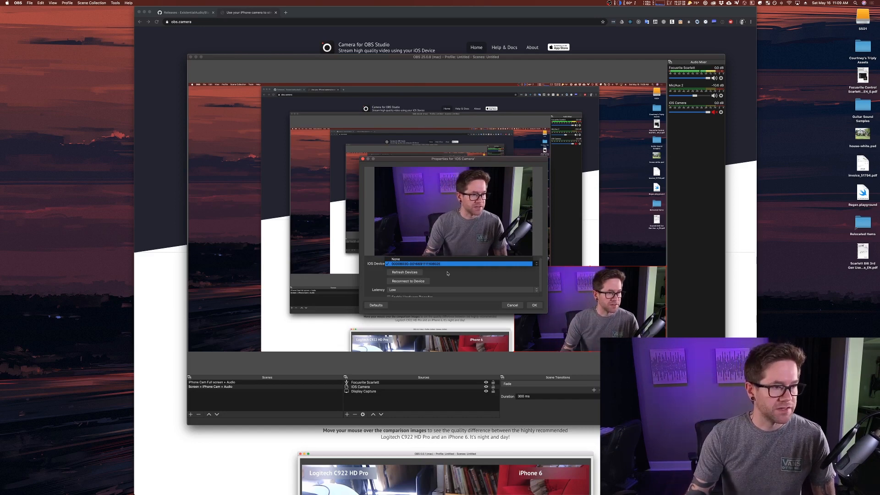
Step: Refresh the iOS device list so the connected iPhone can be selected
{"action": "left_click", "coordinate": [440, 264]}
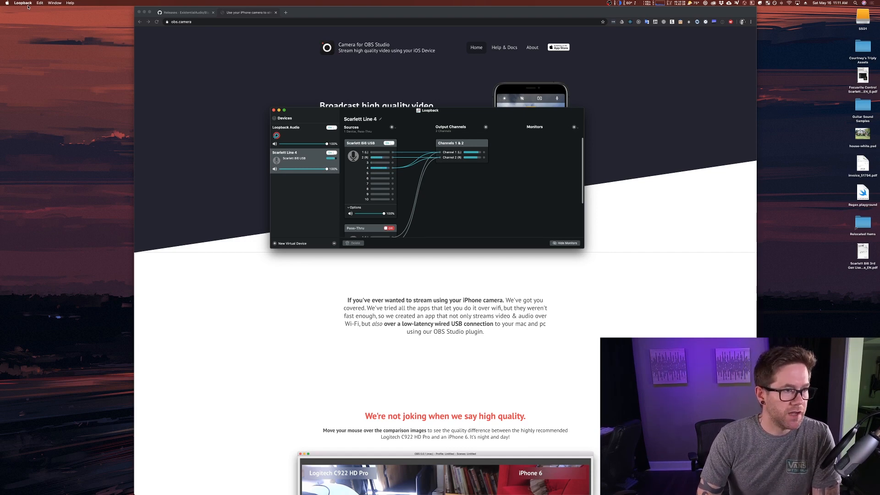
{"action": "mouse_move", "coordinate": [400, 95]}
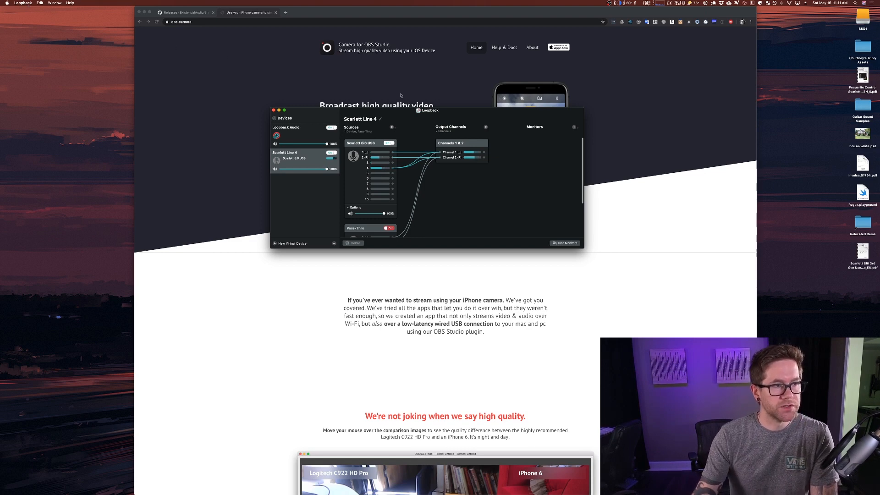